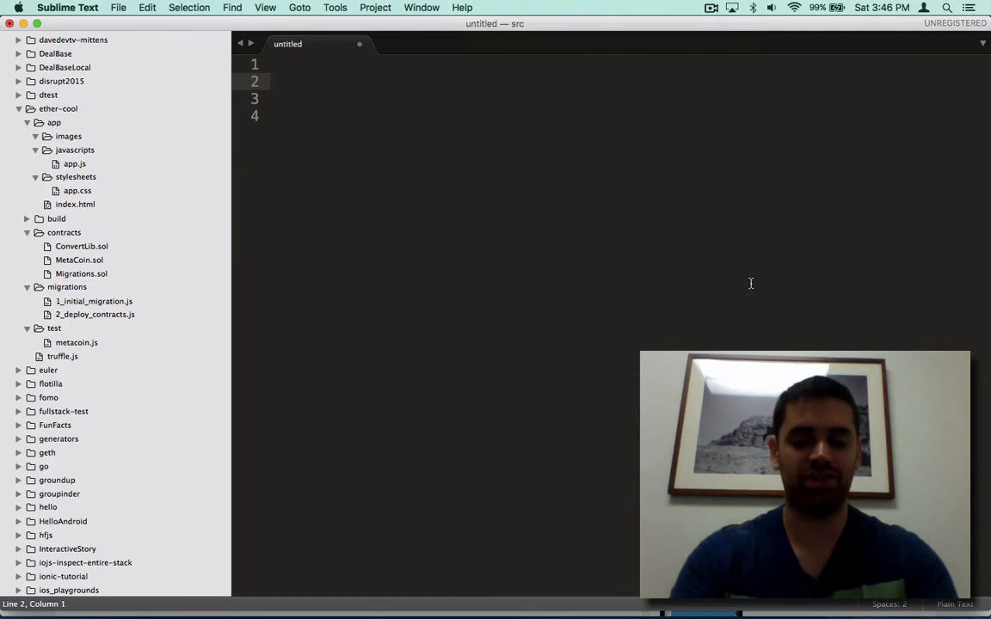
Type 'Bob' and 'lawnmower' on separate lines of the untitled note
type("Bo")
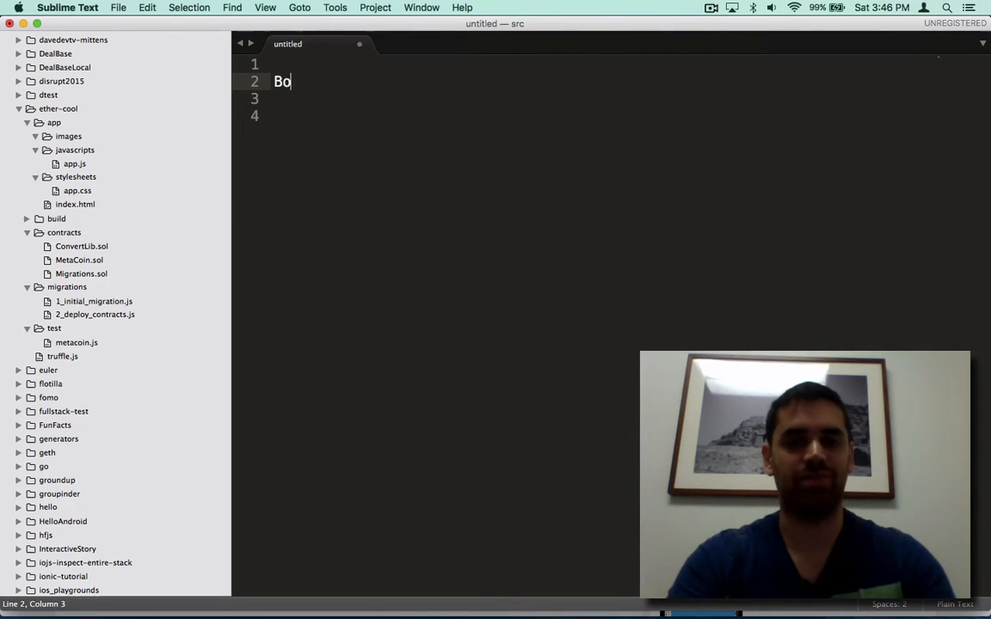
type("b")
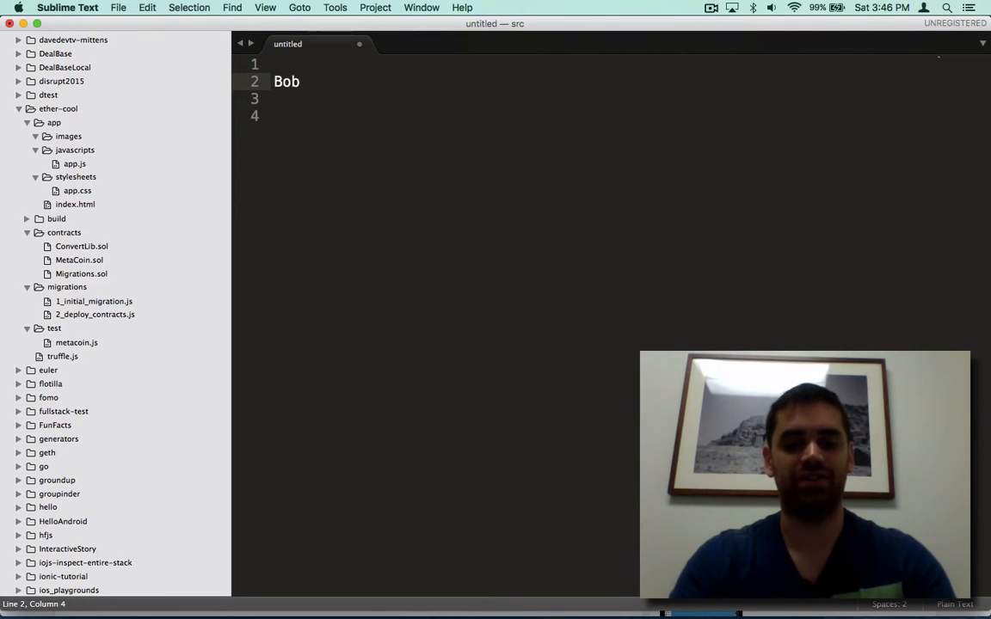
type("lawnm")
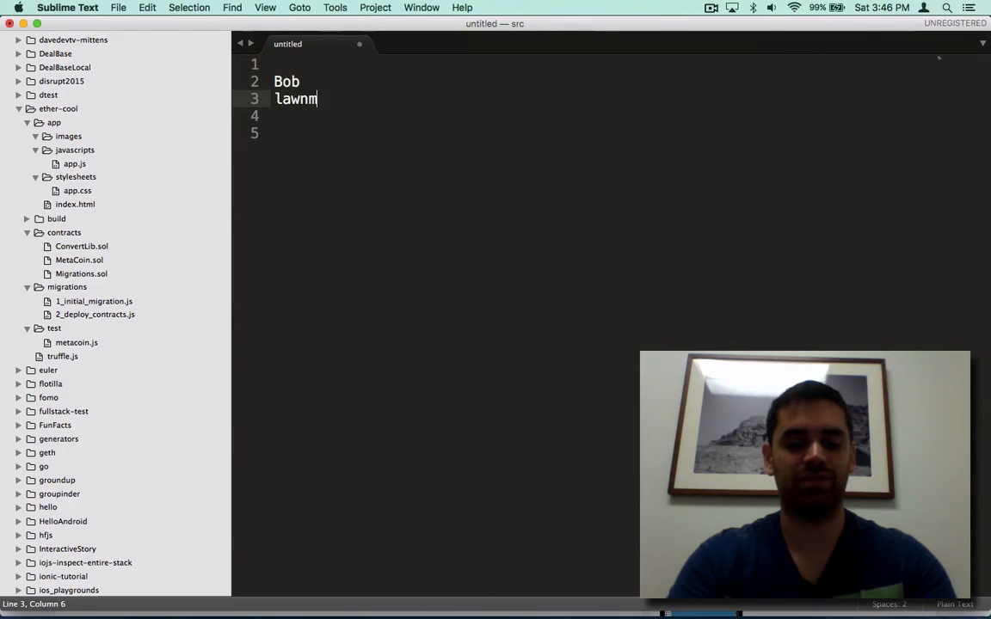
type("ower")
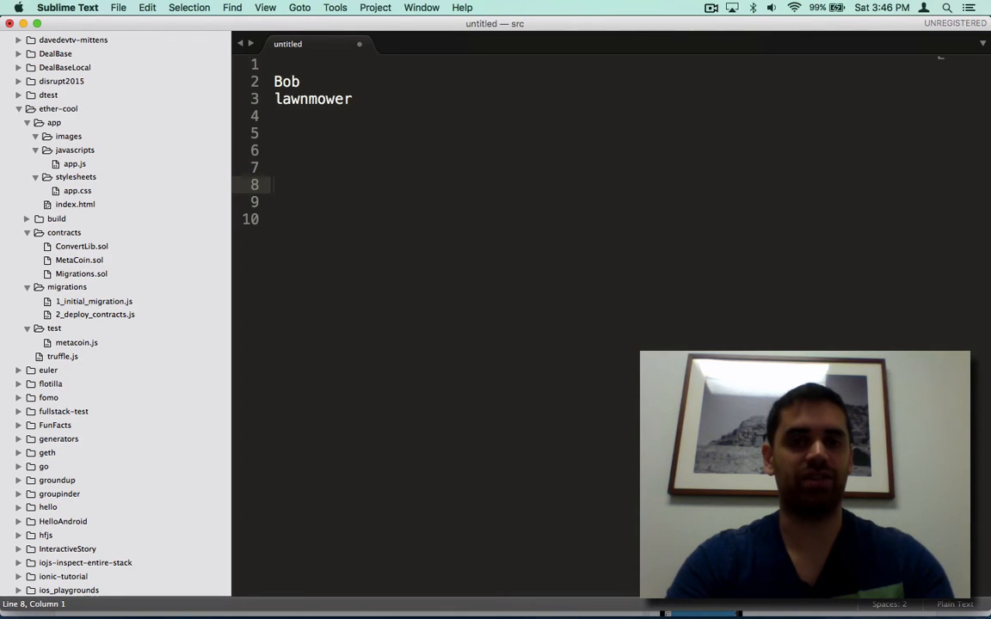
Type '$100' and the name 'Joe' on separate lines below the gap
type("$100")
type("Joe")
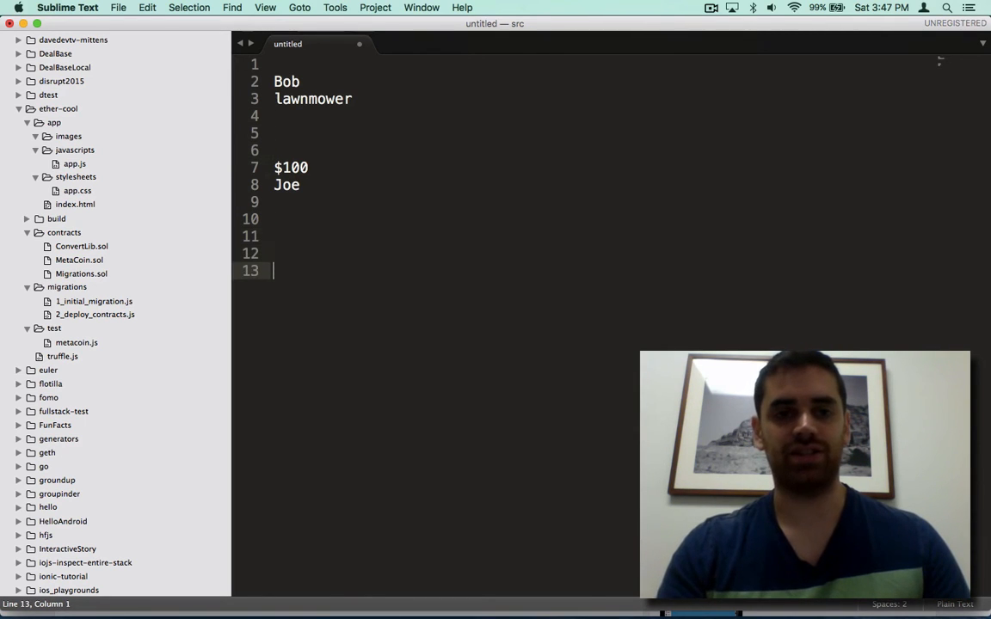
Type four lines each reading '1', followed by blank lines
type("1")
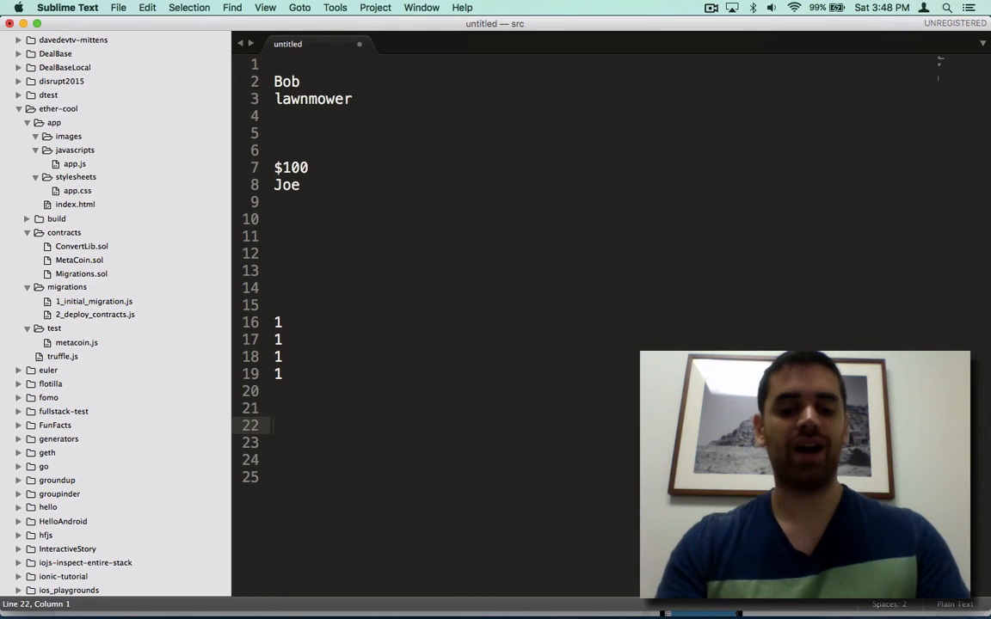
Type 'Bob' and 'deply an ethereum contract to the blockchain' below the ones
type("Bob")
left_click(451, 443)
type("deply an e")
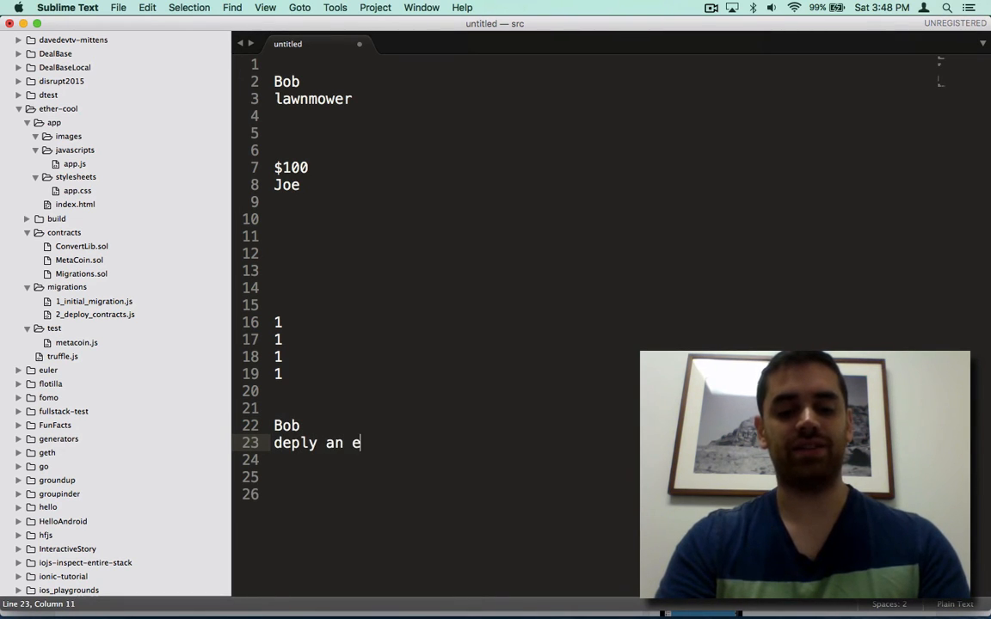
type("thereum contract to th")
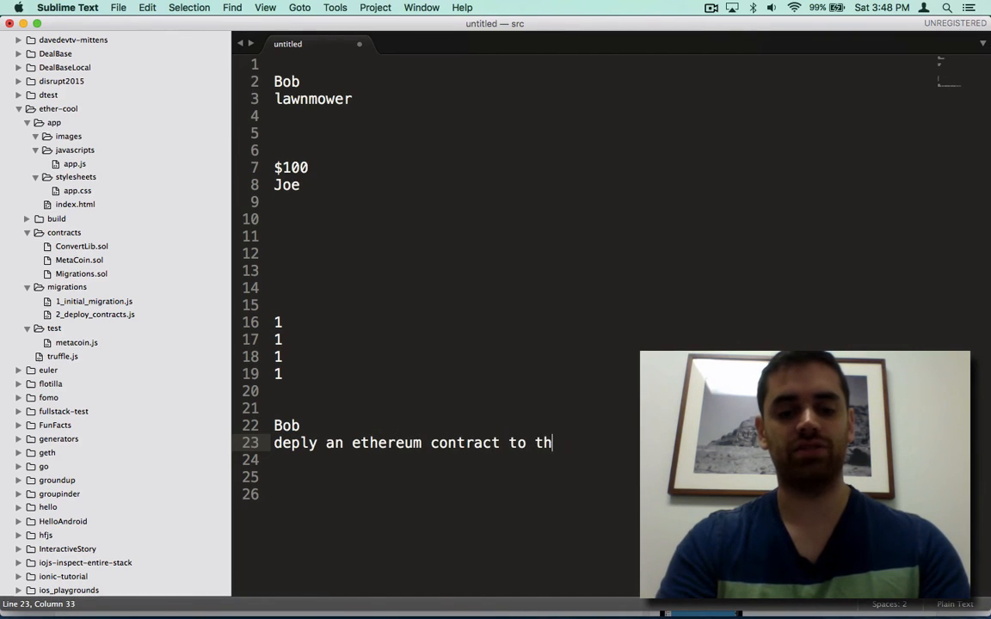
type("e block")
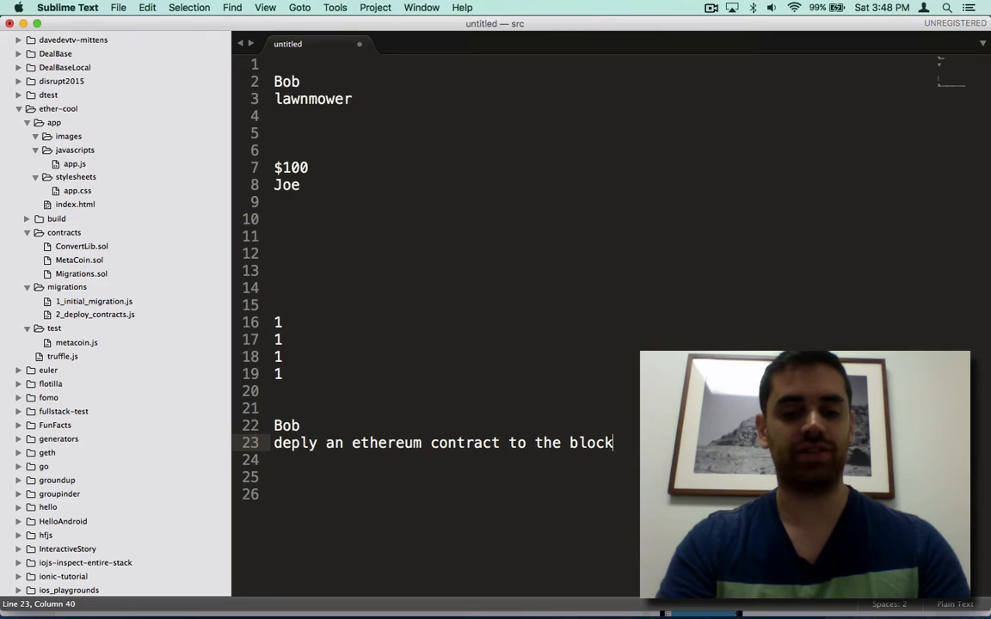
type("cha")
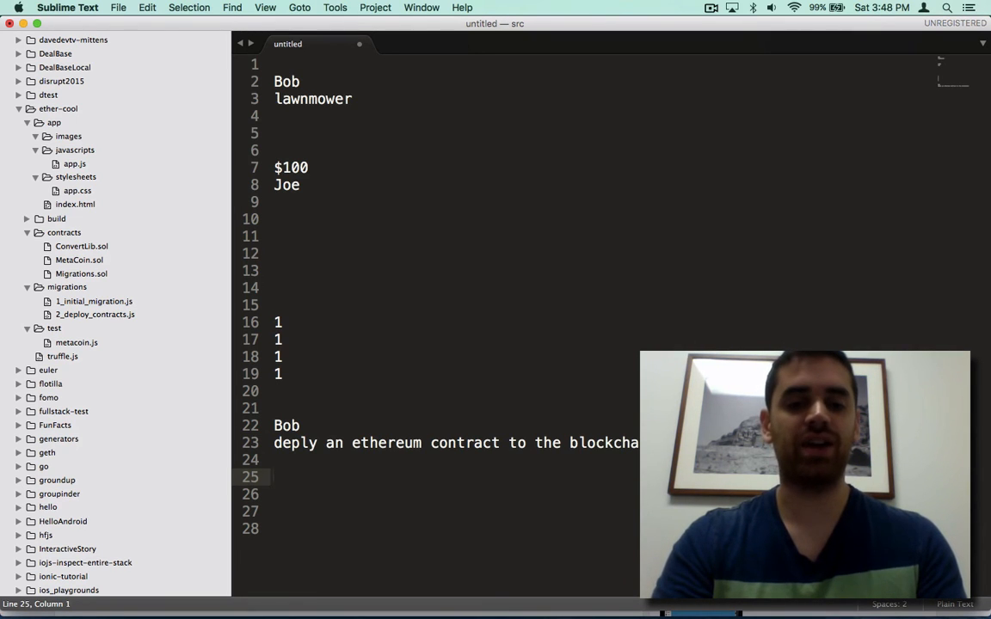
Type '$100 * 2', '$200 --> contract' and '$200 ---> contract ($400)' as separate lines
type("$100 * 2")
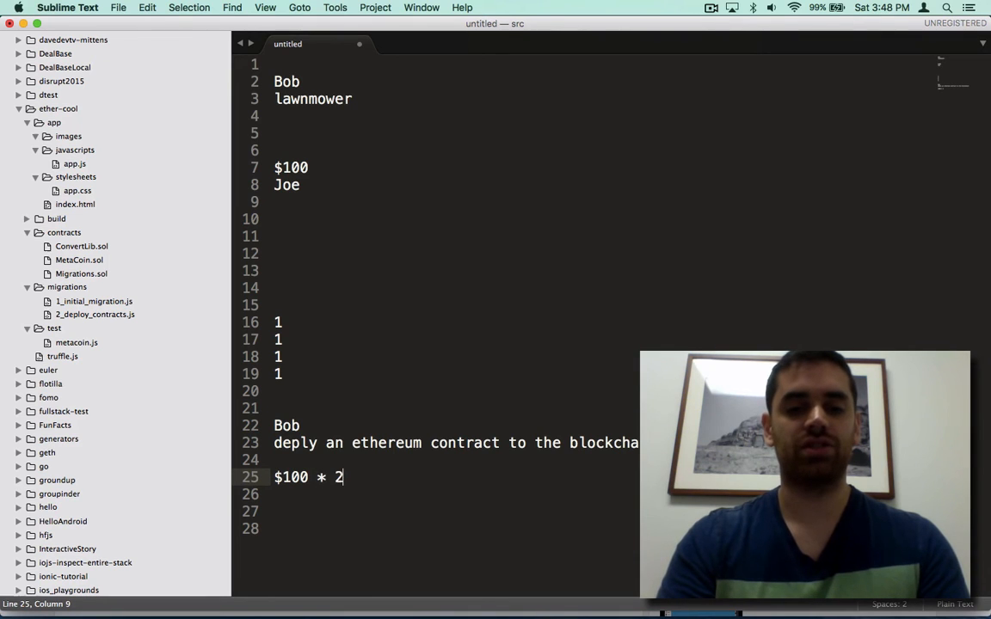
type("$200 --> contra")
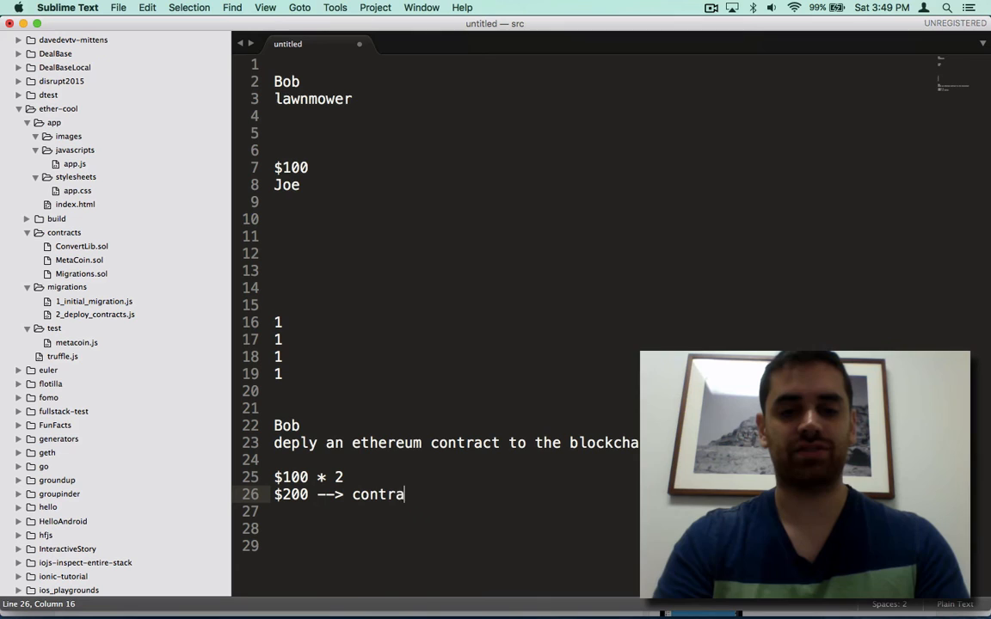
type("ct")
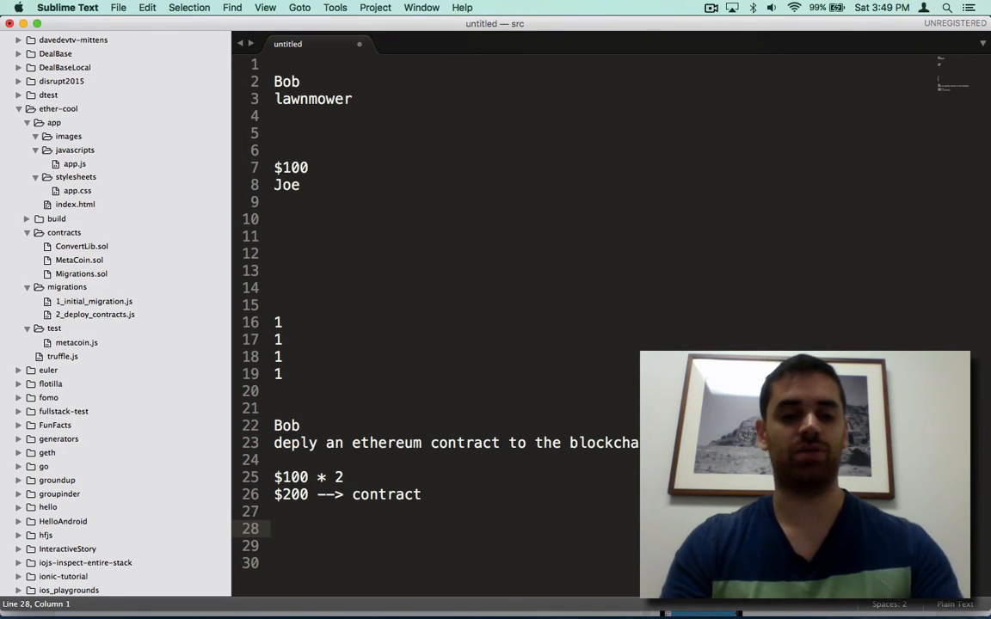
type("$")
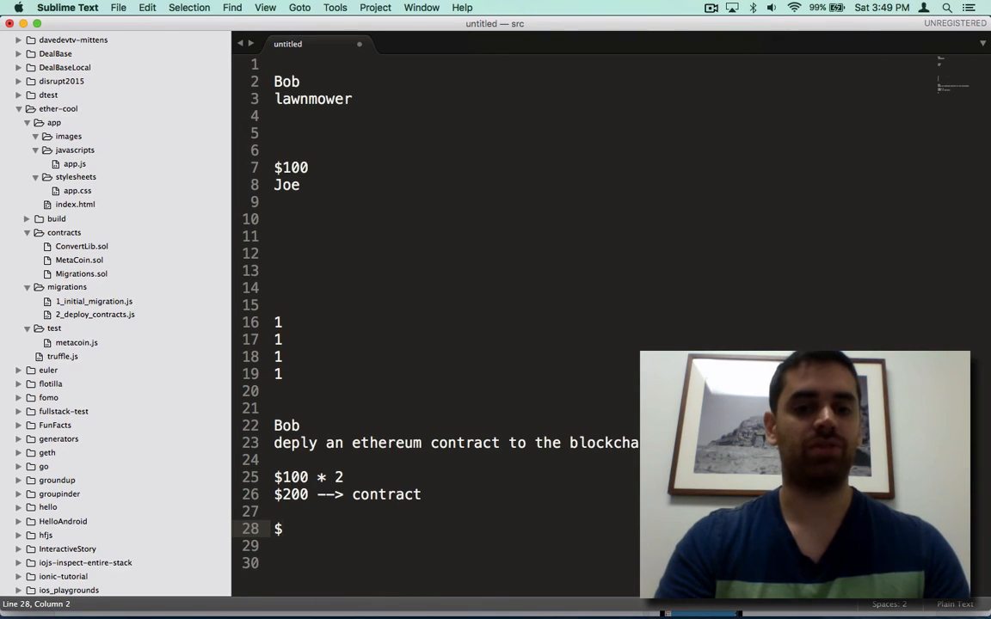
type("2")
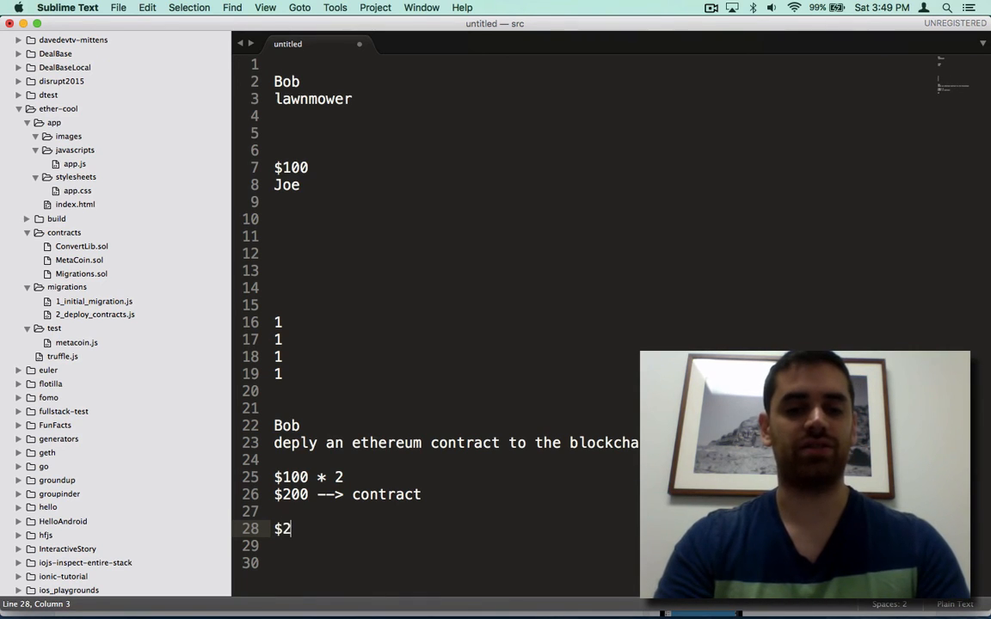
type("00 --- >")
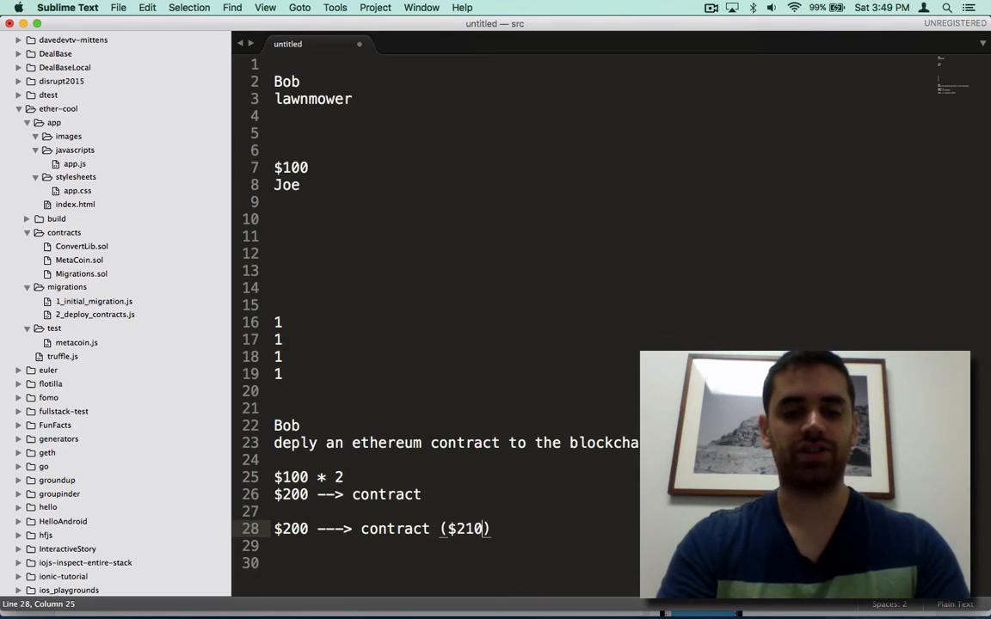
type("400")
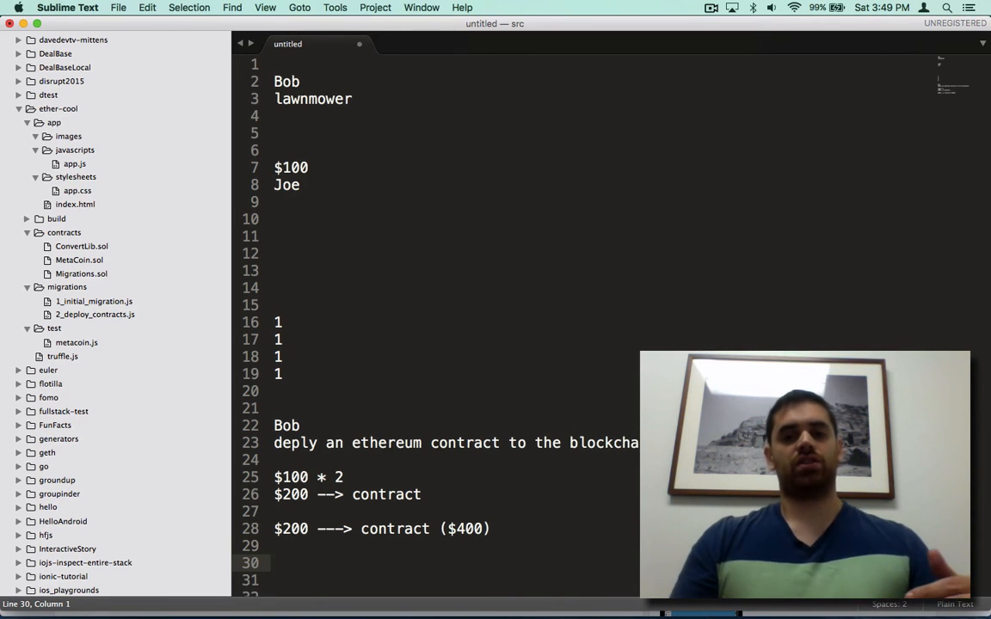
Type '$100' on a new line below the contract ($400) line
scroll("down", 3)
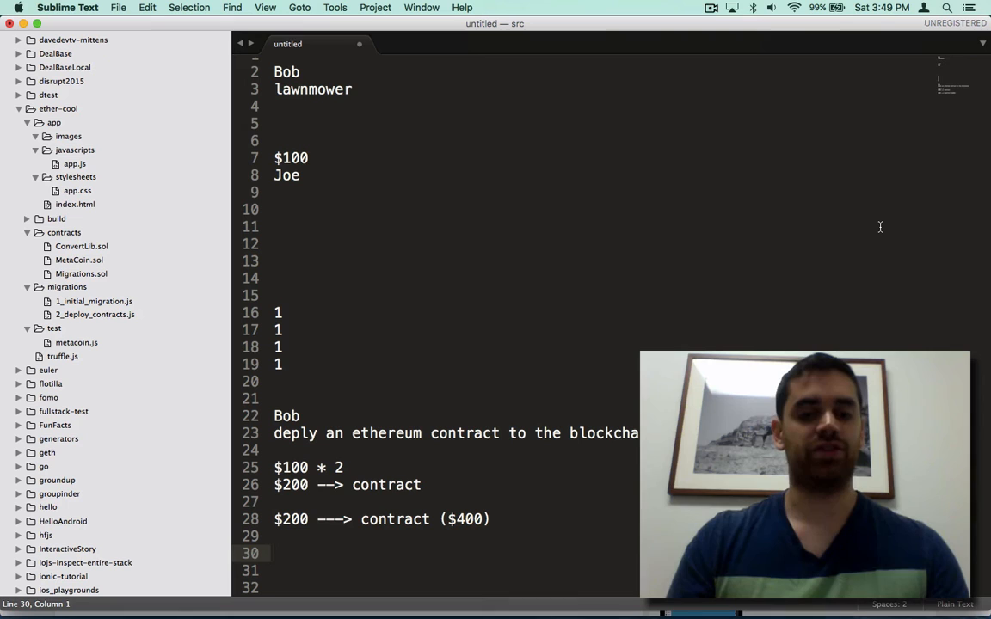
type("$")
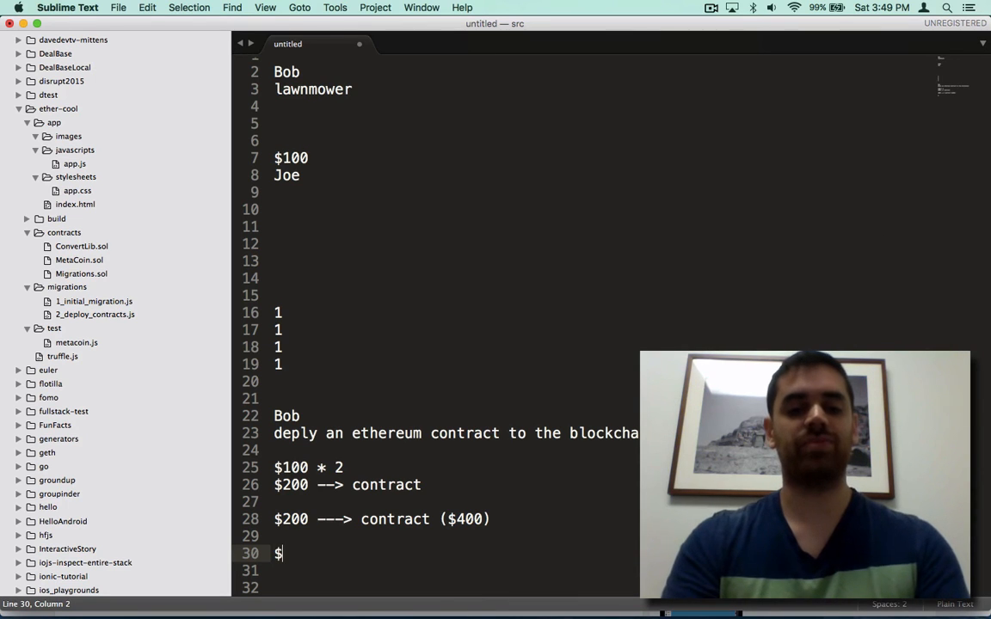
type("100")
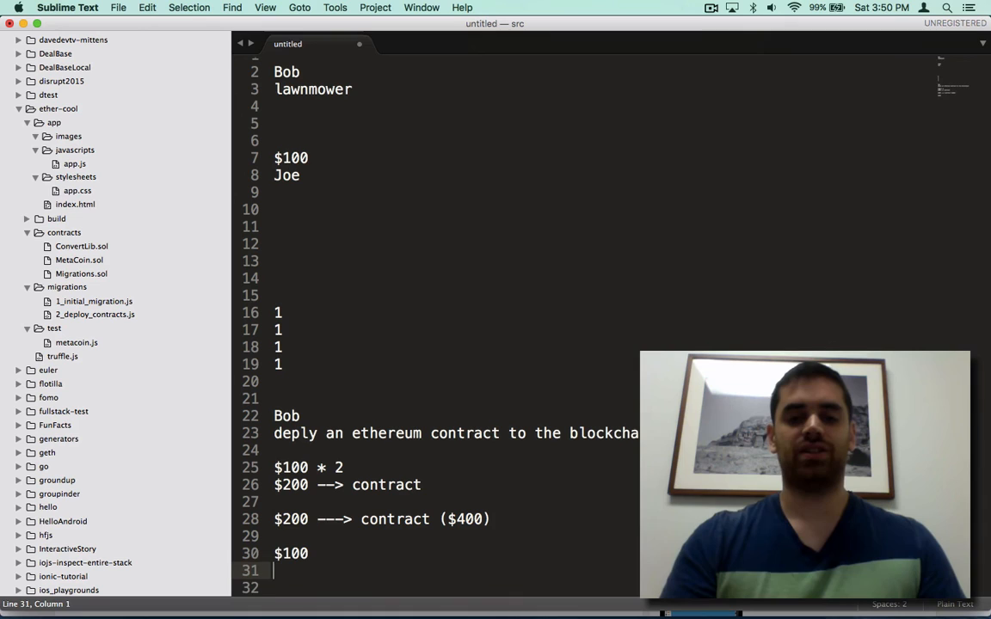
Scroll down the escrow note past the '$100' line
scroll("down", 3)
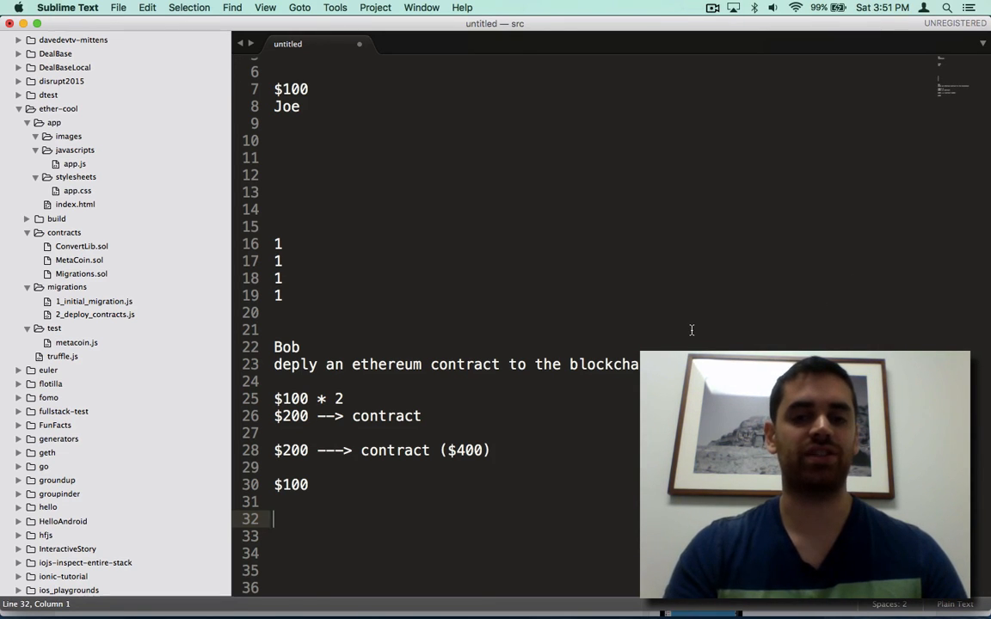
mouse_move(692, 333)
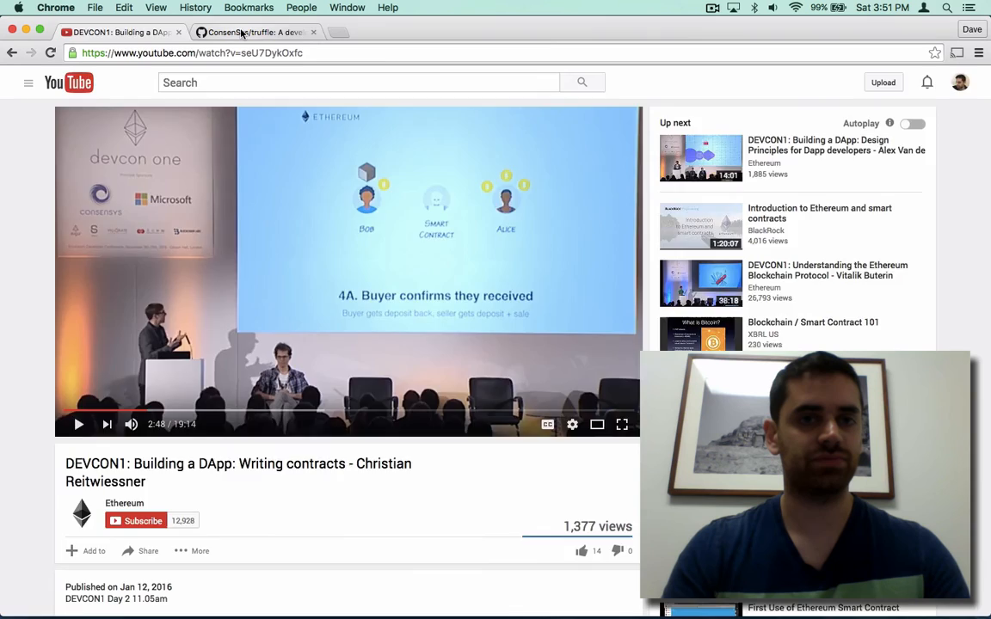
Switch to the ConsenSys/truffle GitHub tab and scroll through its README
left_click(249, 32)
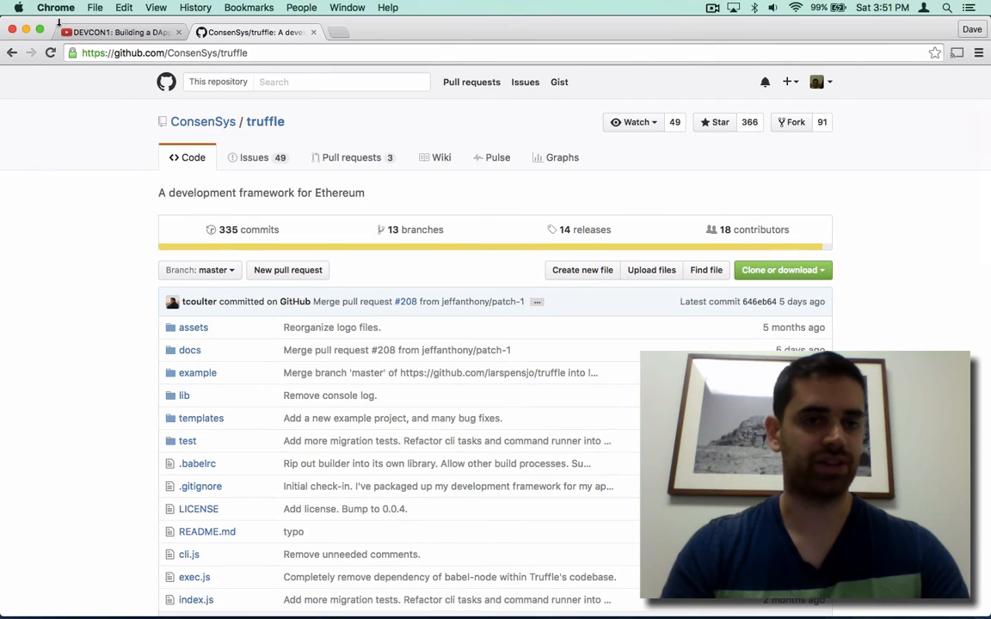
mouse_move(880, 212)
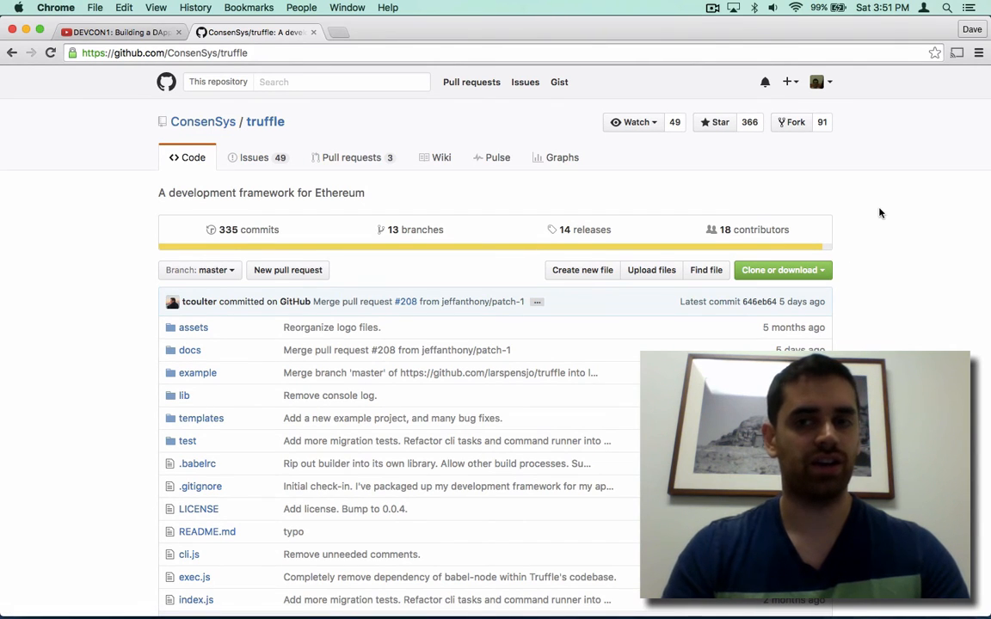
scroll("down", 3)
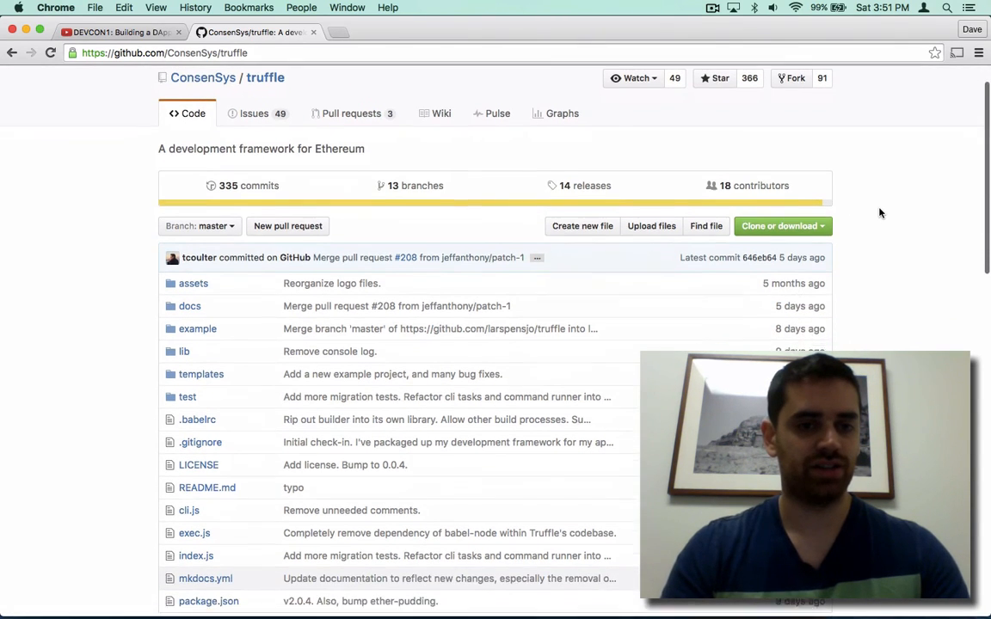
scroll("down", 3)
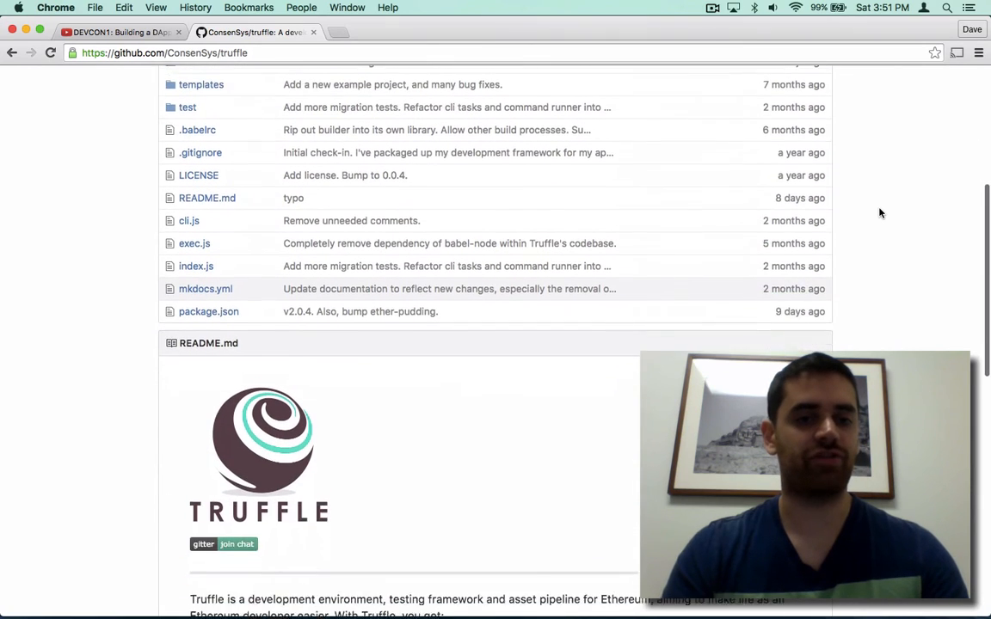
scroll("down", 3)
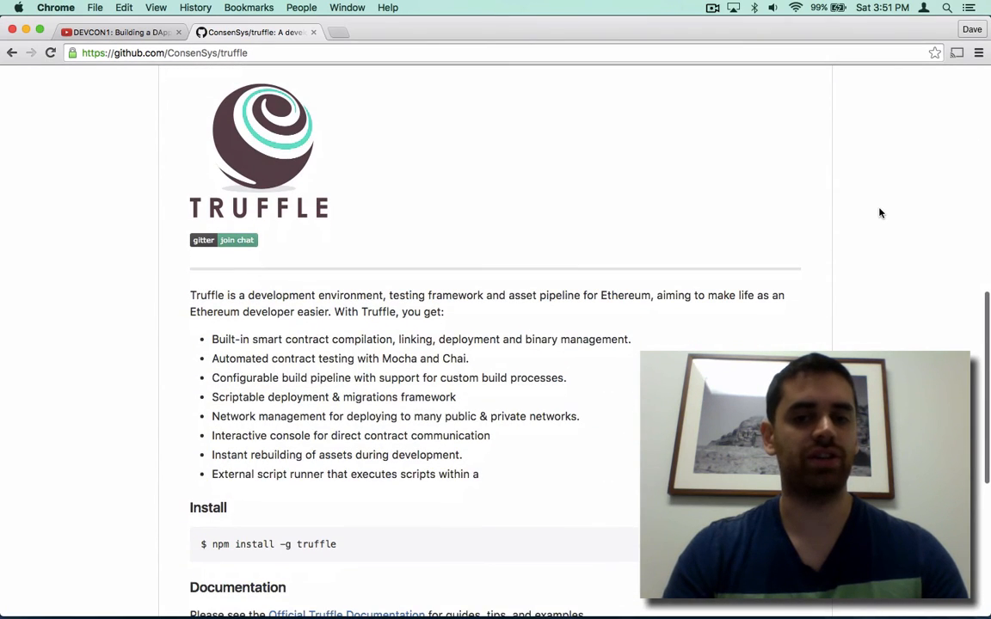
mouse_move(727, 322)
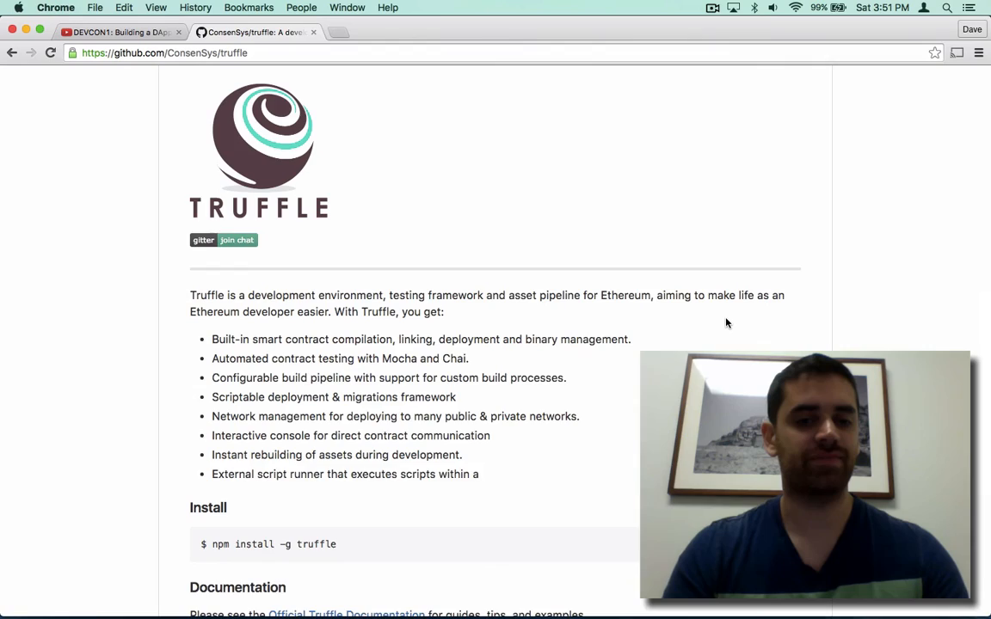
scroll("down", 3)
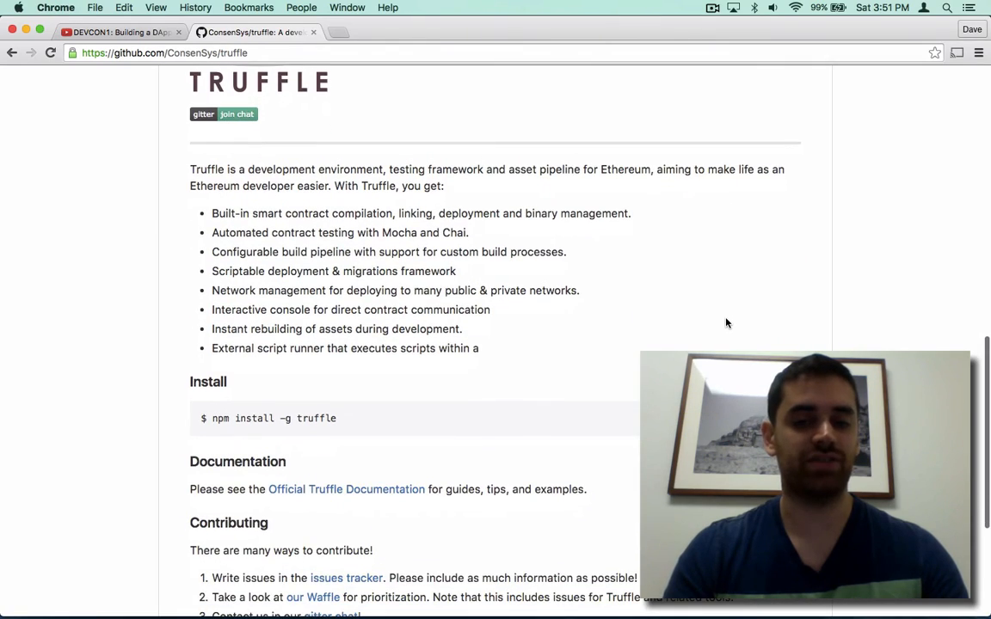
scroll("up", 3)
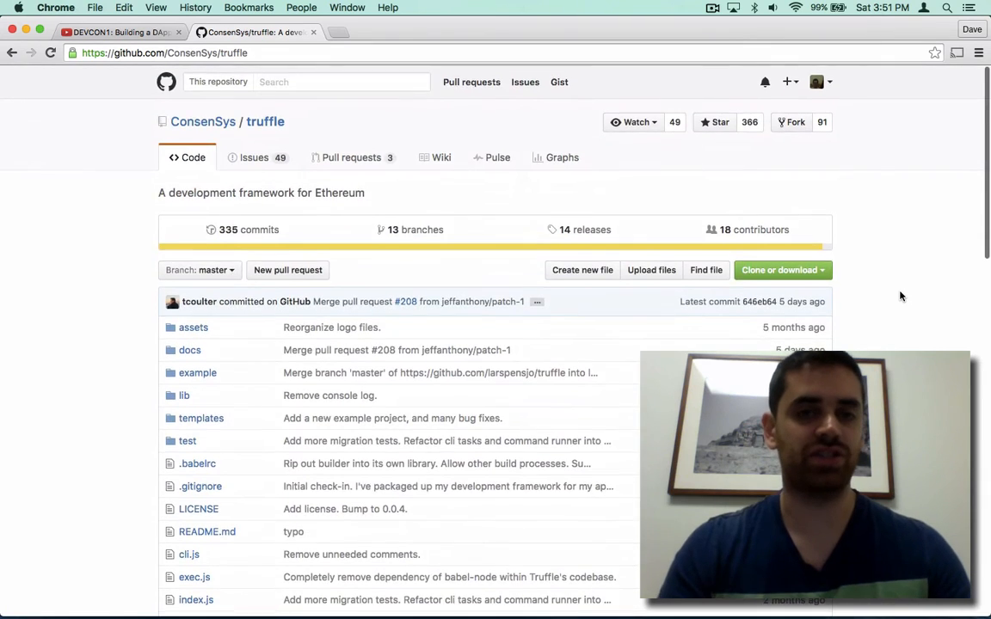
scroll("down", 3)
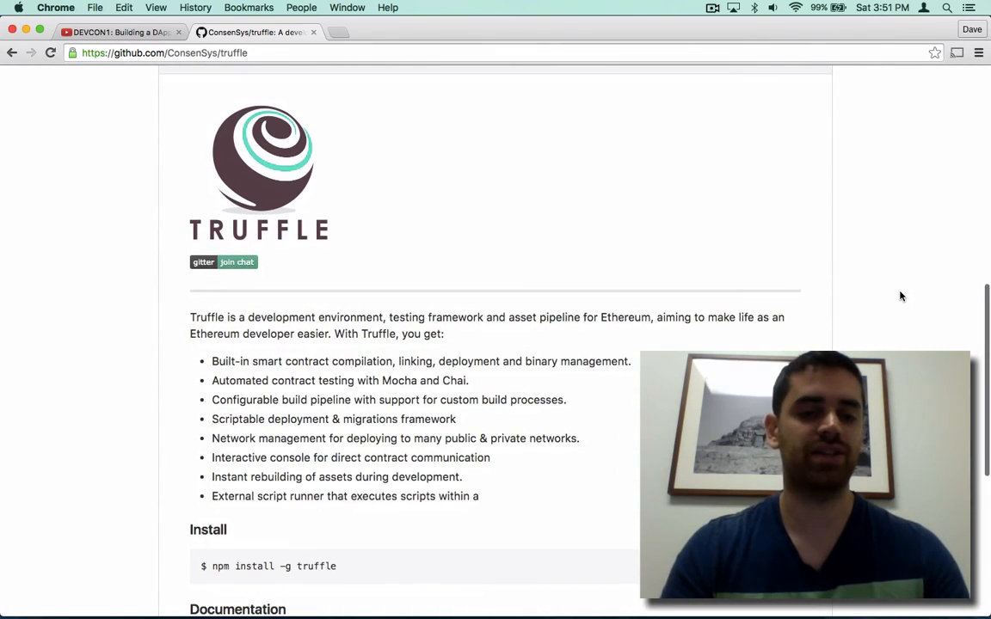
mouse_move(854, 301)
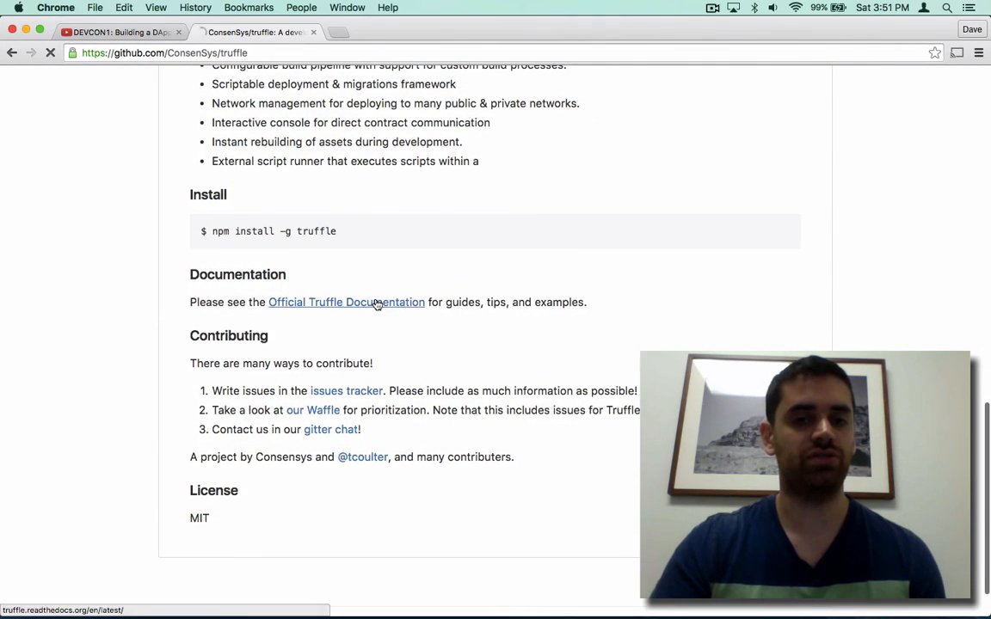
Open the official Truffle docs, then the Installation and Creating a project pages
left_click(371, 302)
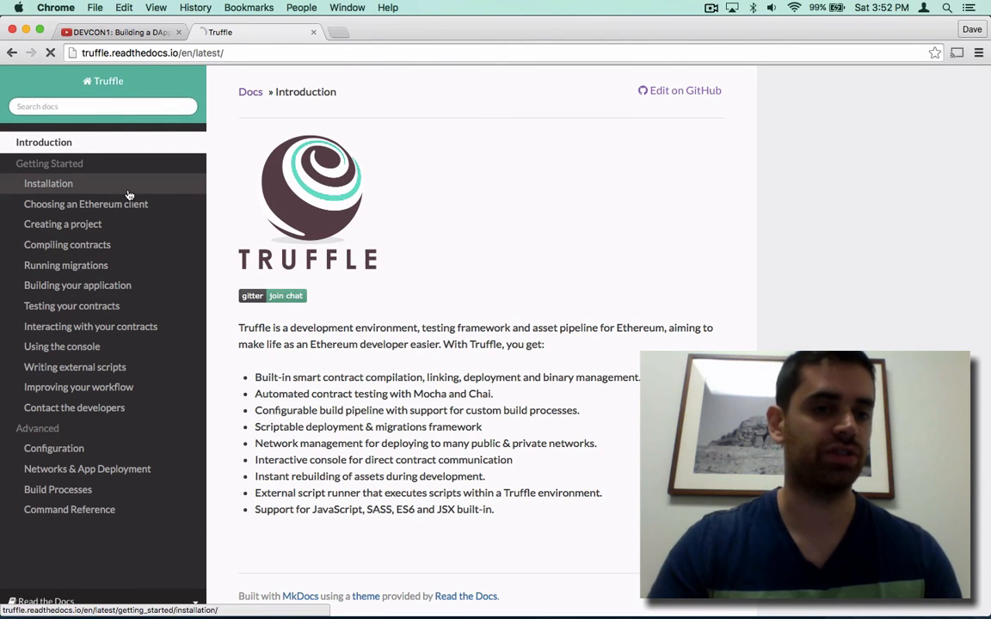
left_click(48, 183)
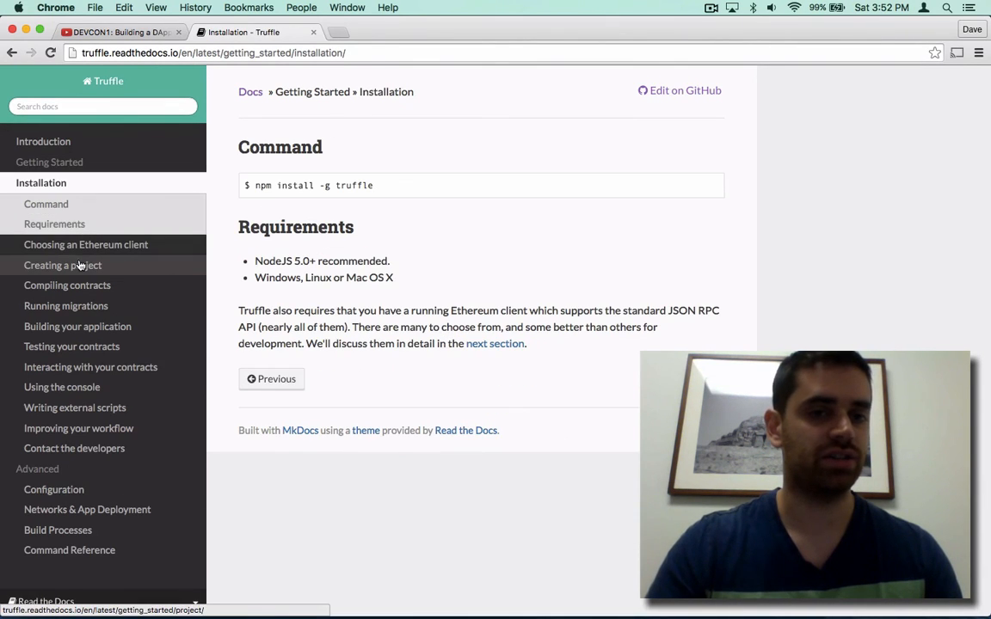
left_click(62, 265)
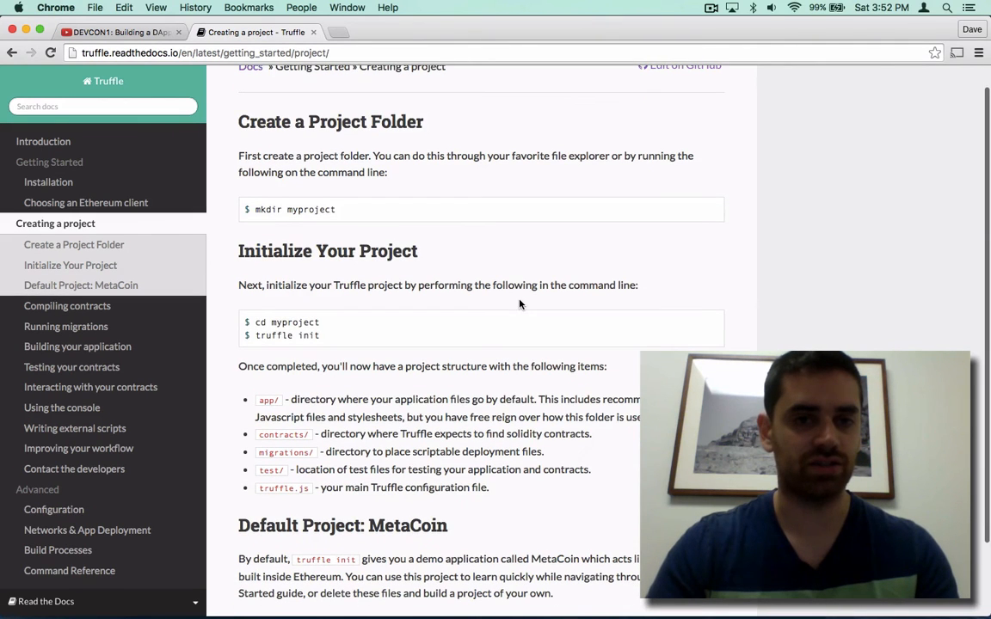